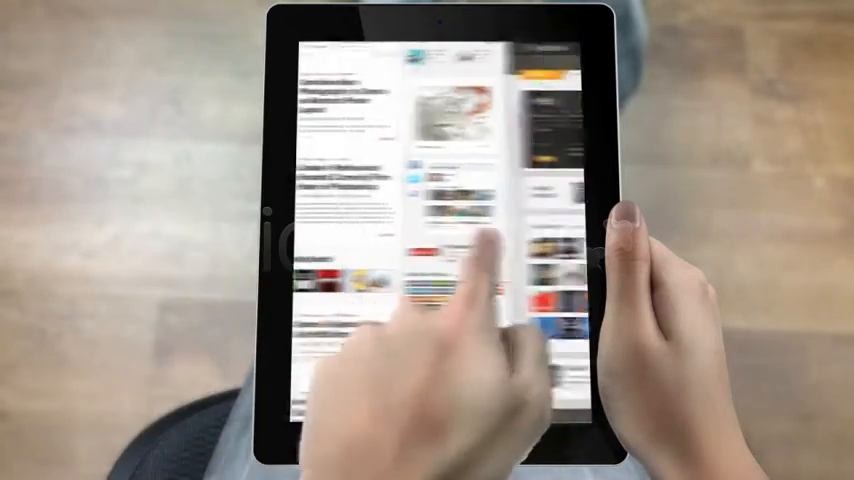
scroll("down", 3)
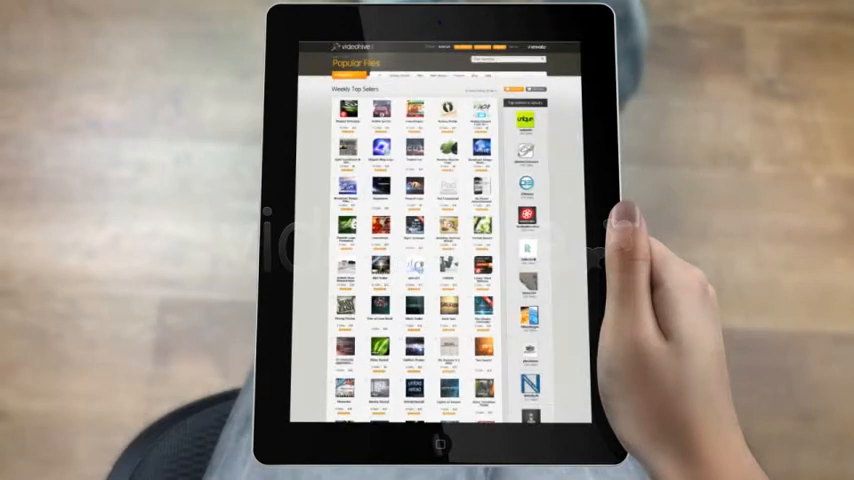
scroll("down", 3)
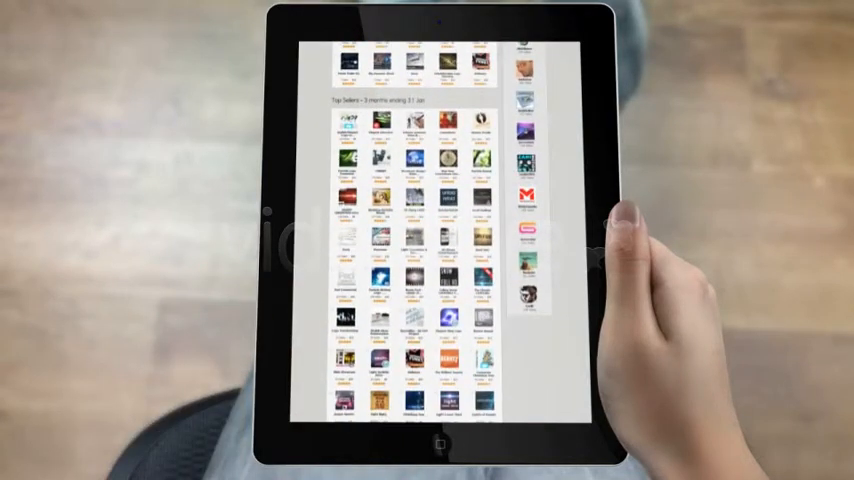